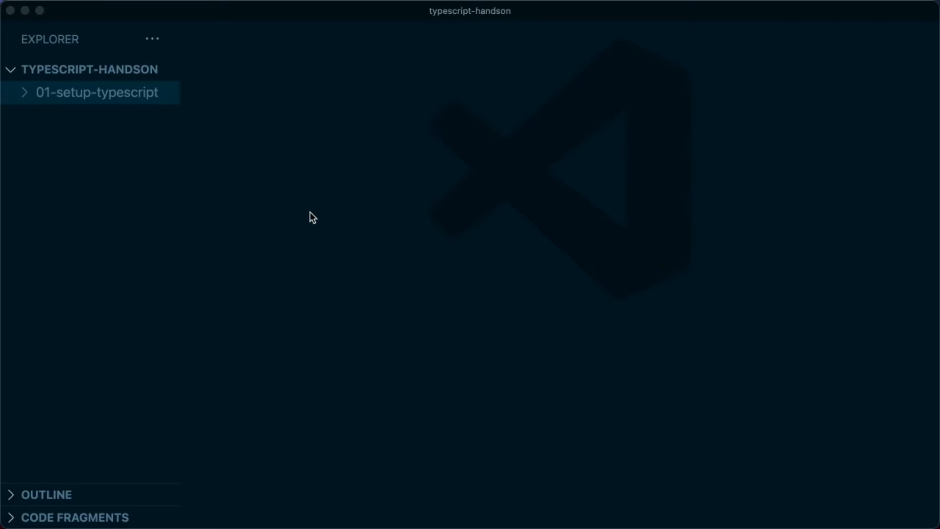
Create index.ts declaring const a: number = 100 and logging a with console.log(a)
text(inde)
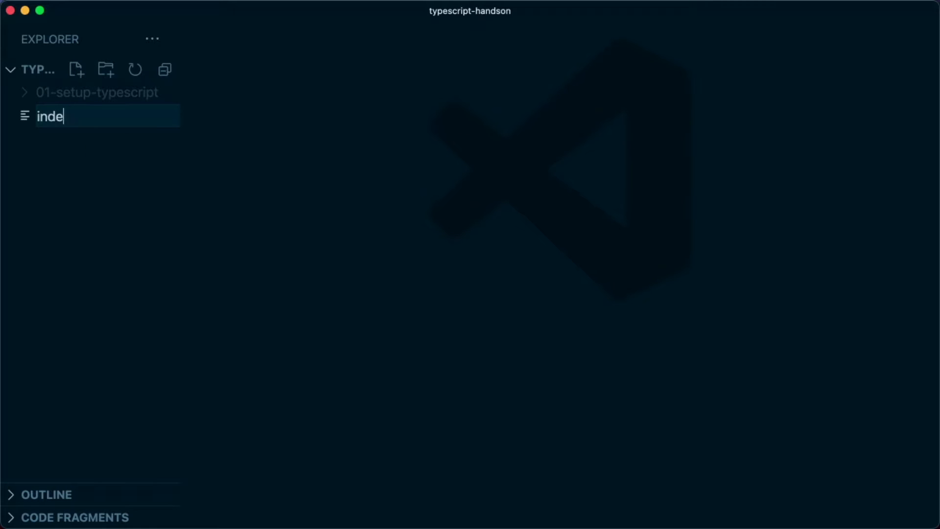
key(Enter)
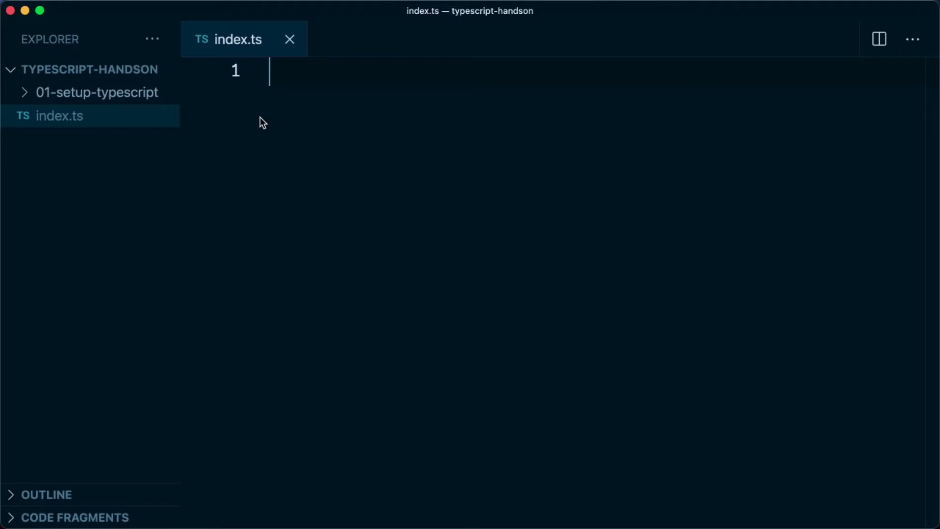
text(const a)
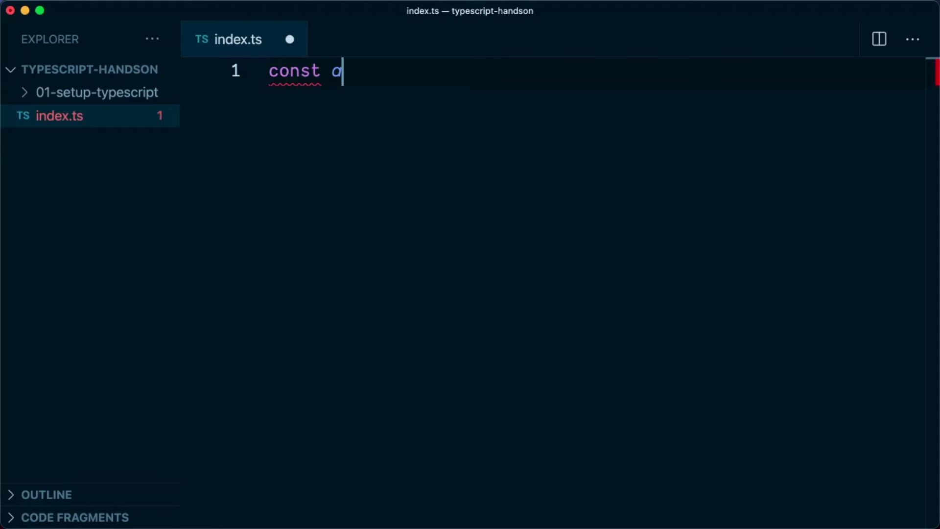
text(: number)
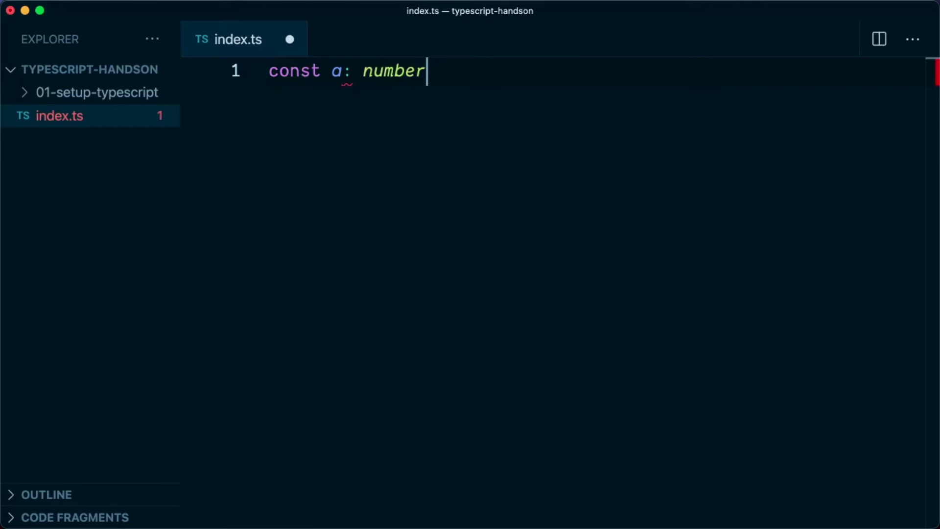
text(= 100;)
text(consol)
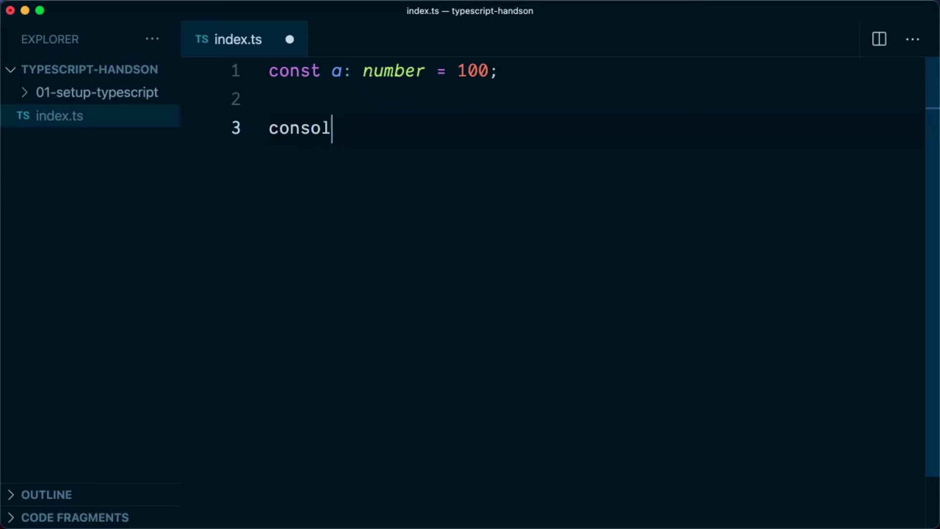
text(e.log)
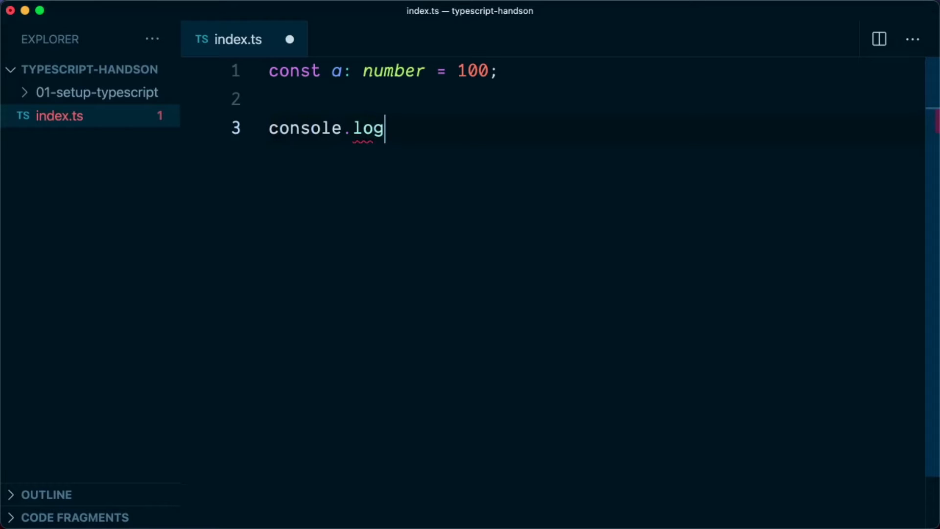
text((a))
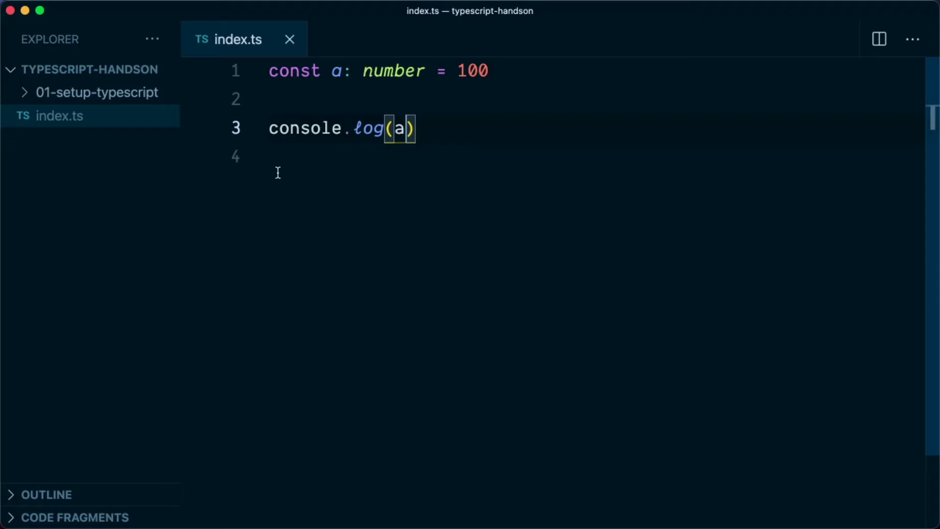
Compile index.ts with tsc in the terminal and open the generated index.js
key(ctrl+`)
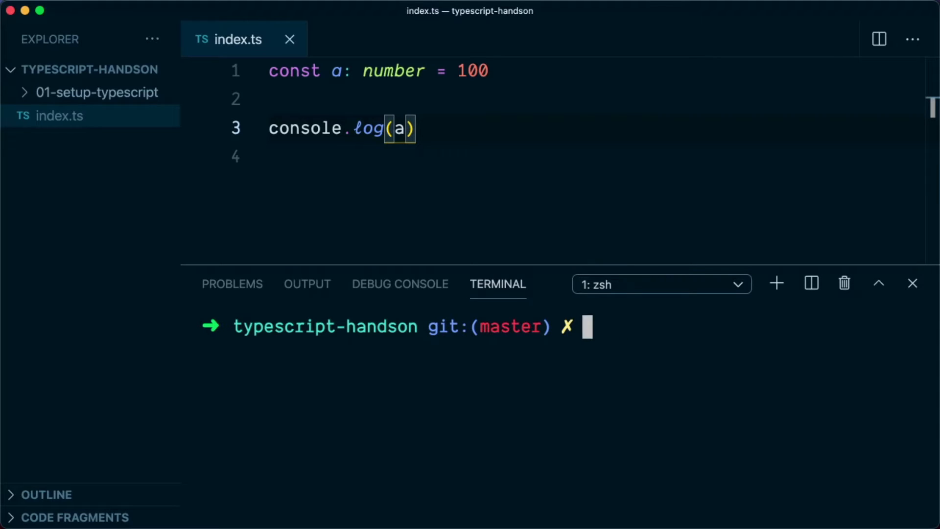
text(npm i)
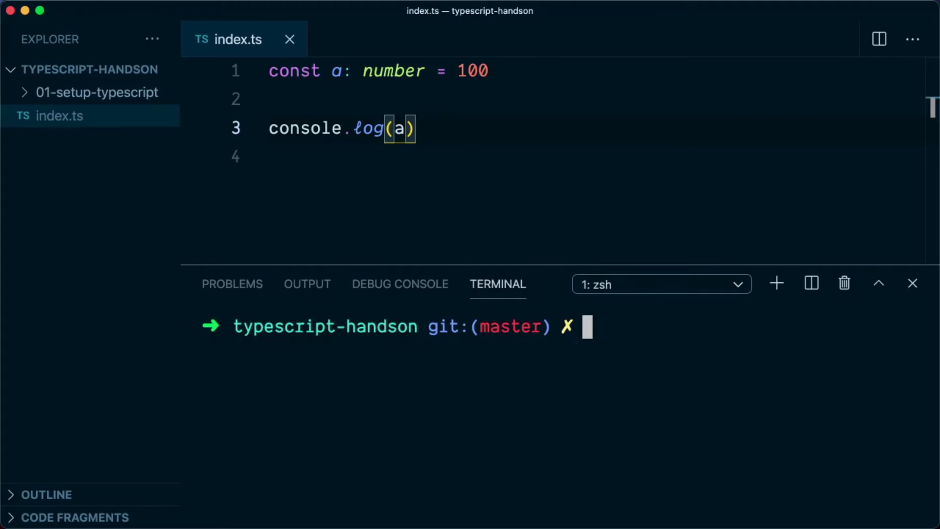
text(tsc index.ts)
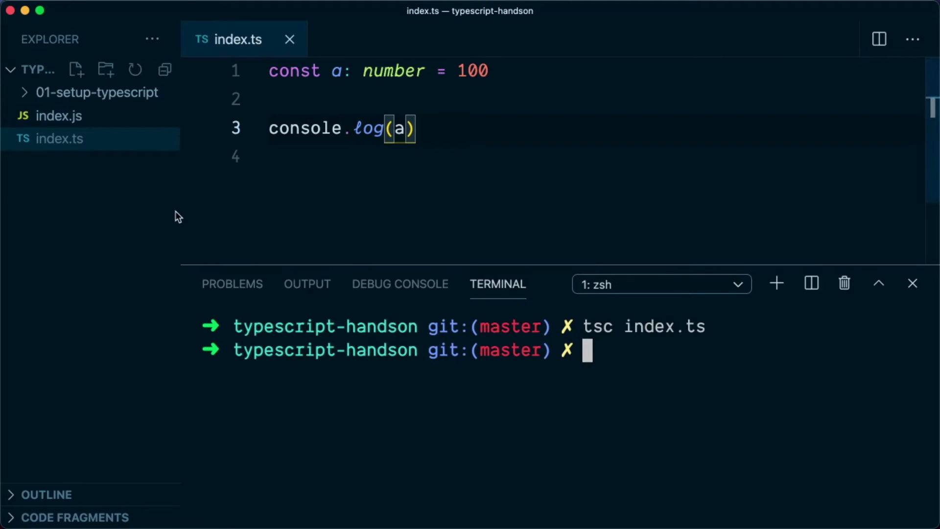
click(59, 116)
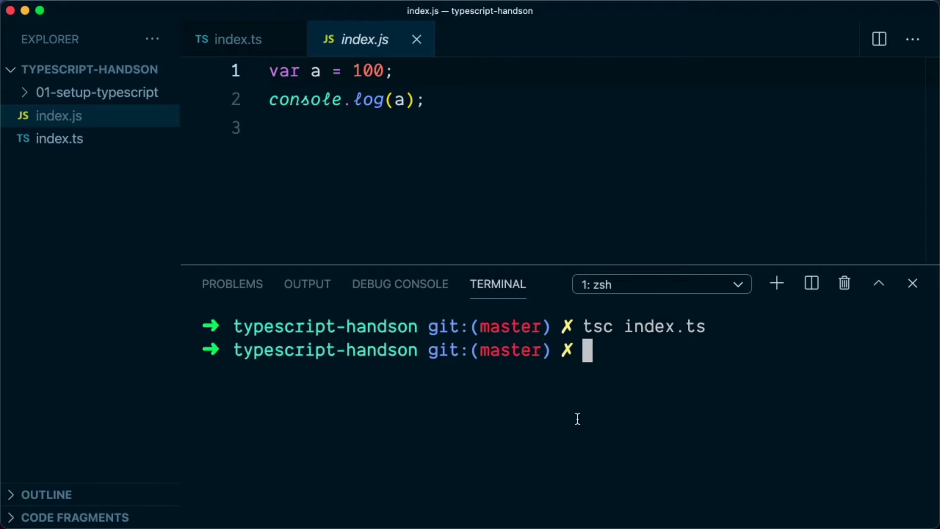
text(npx)
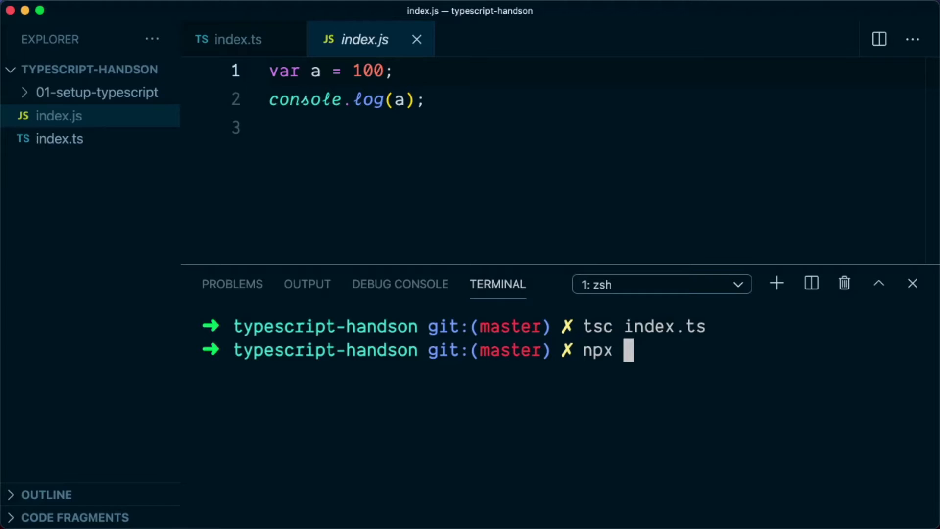
text(tsc i)
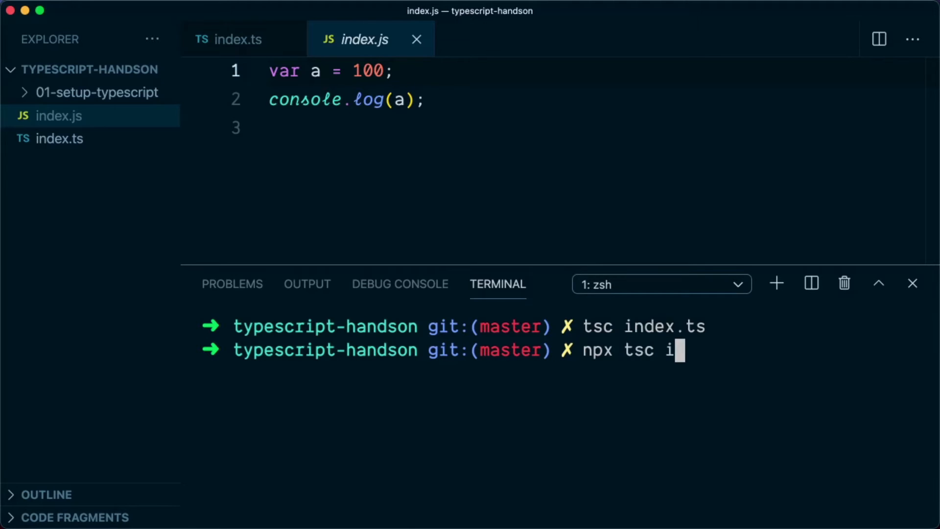
text(ndex.ts)
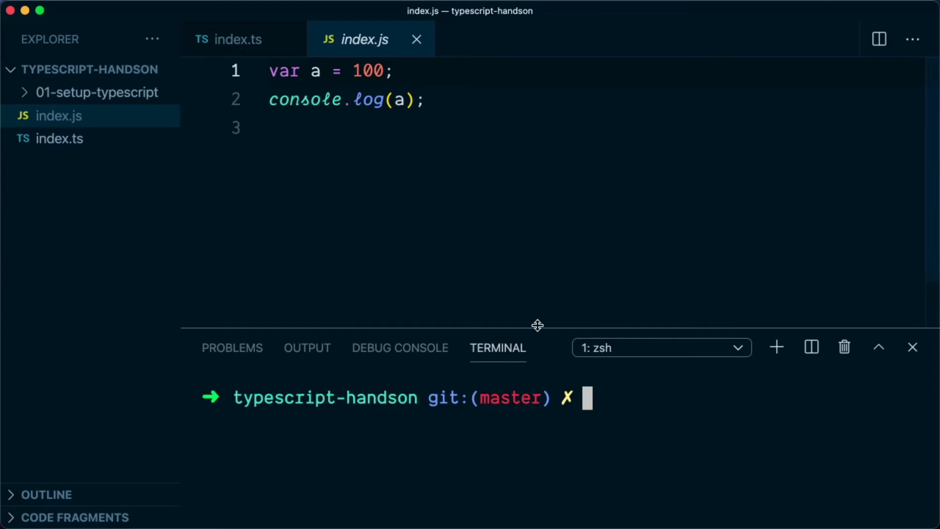
mouse_move(638, 425)
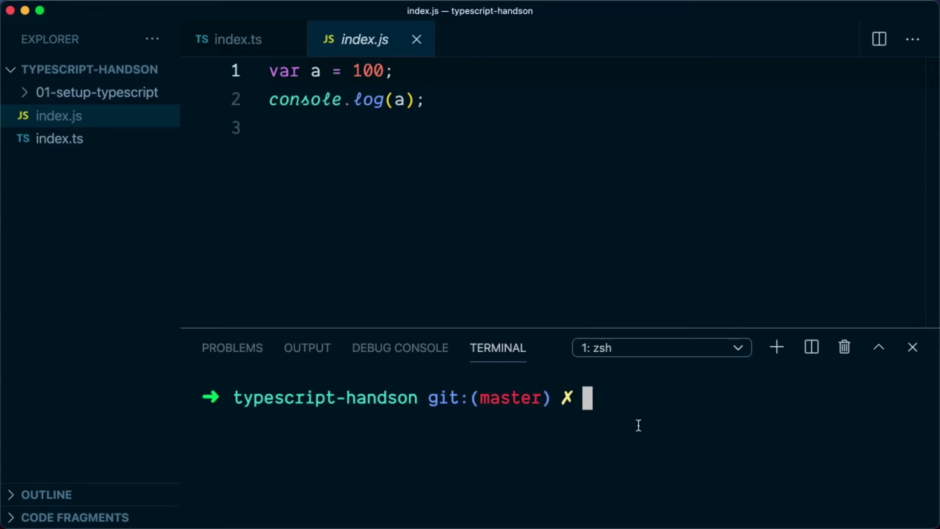
Generate and view tsconfig.json with tsc --init, then begin main.ts with 'const'
text(tsc)
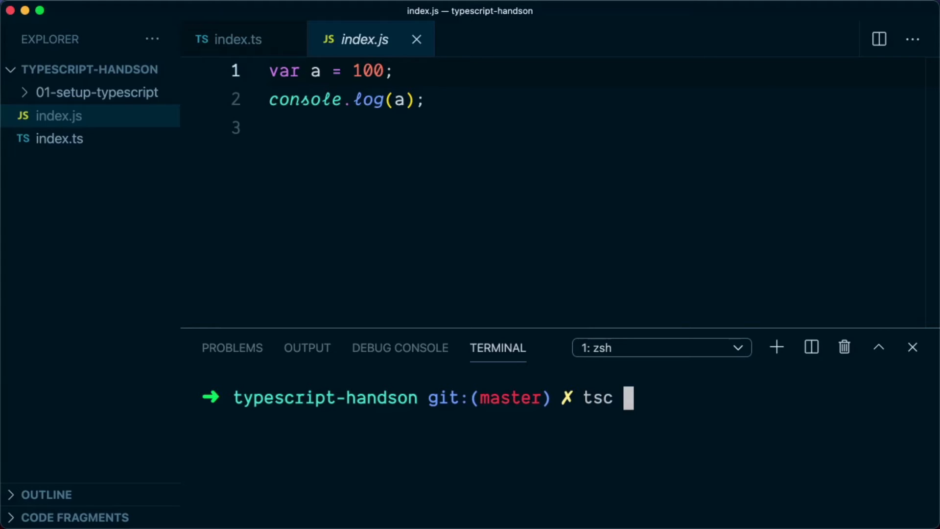
text(--init)
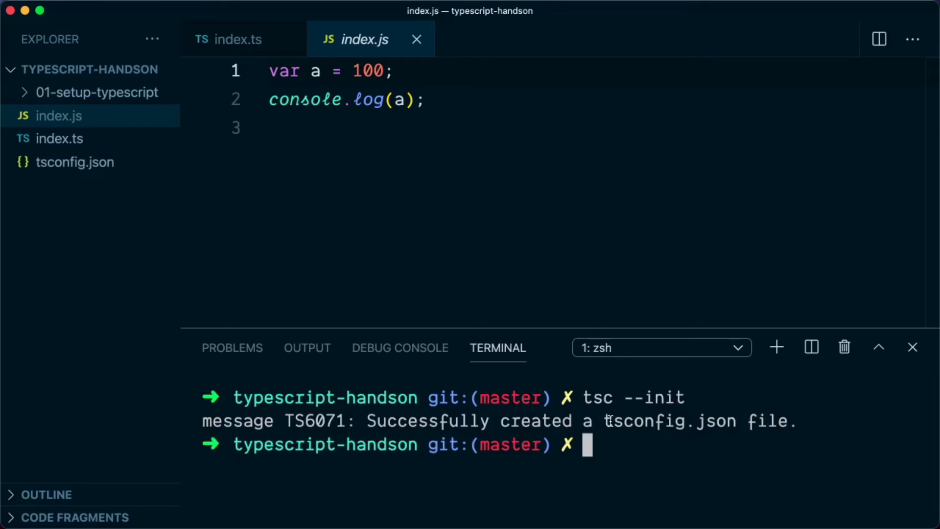
double_click(670, 420)
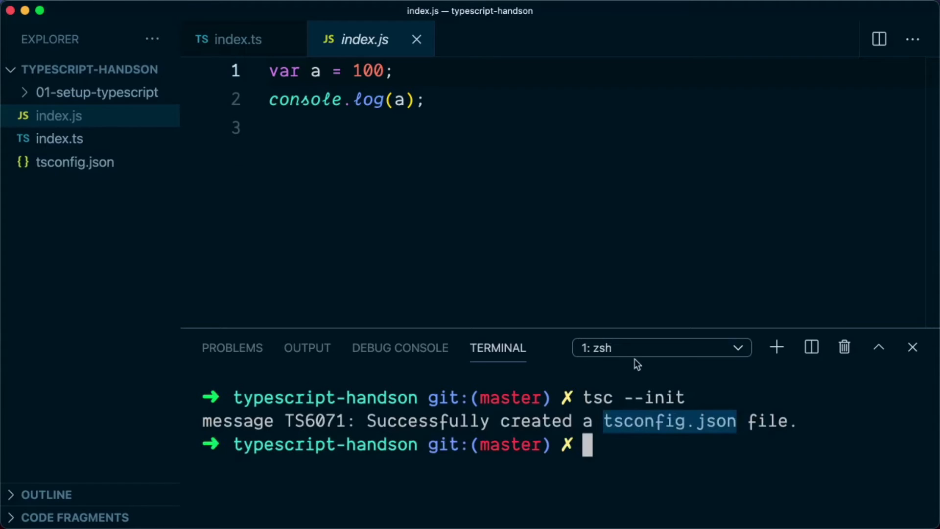
click(75, 162)
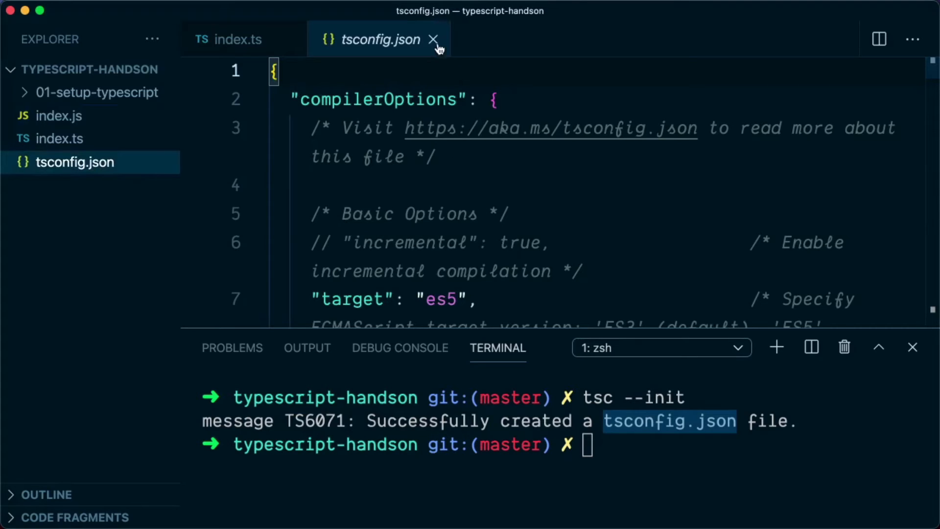
mouse_move(433, 40)
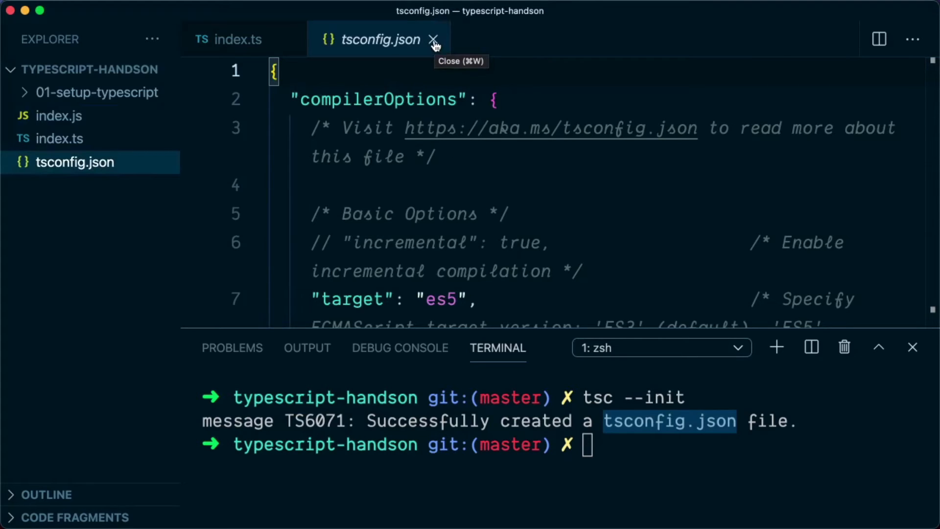
mouse_move(434, 45)
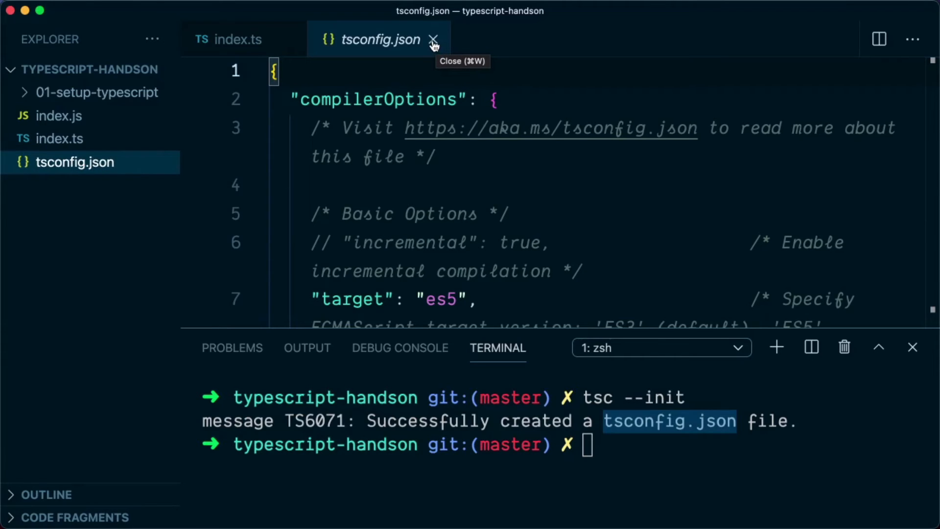
click(433, 40)
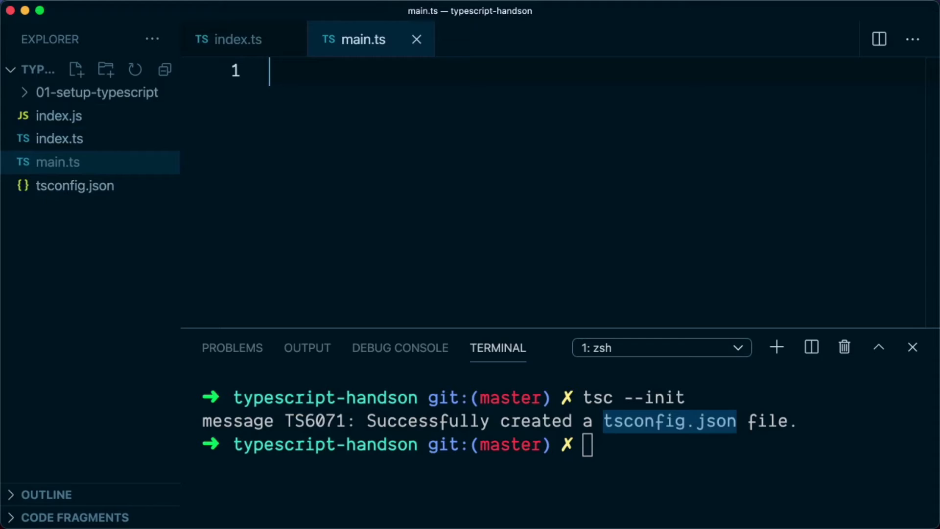
text(const)
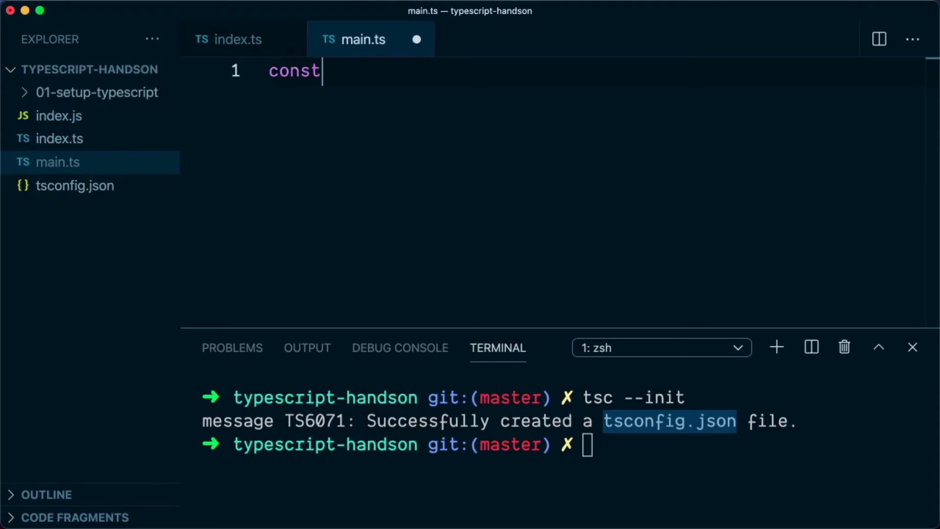
In main.ts, declare s: string = "hello typescript" and add console.log(s)
text(s: string)
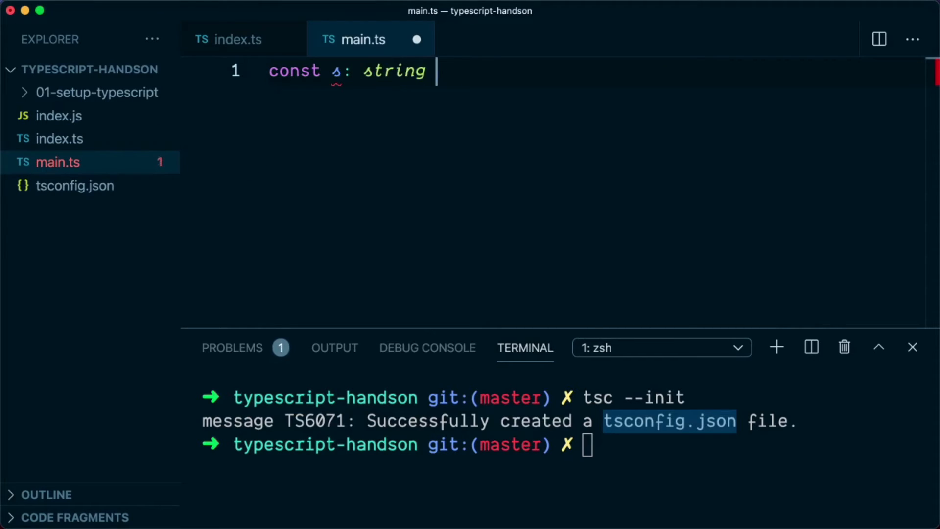
text(= "hel")
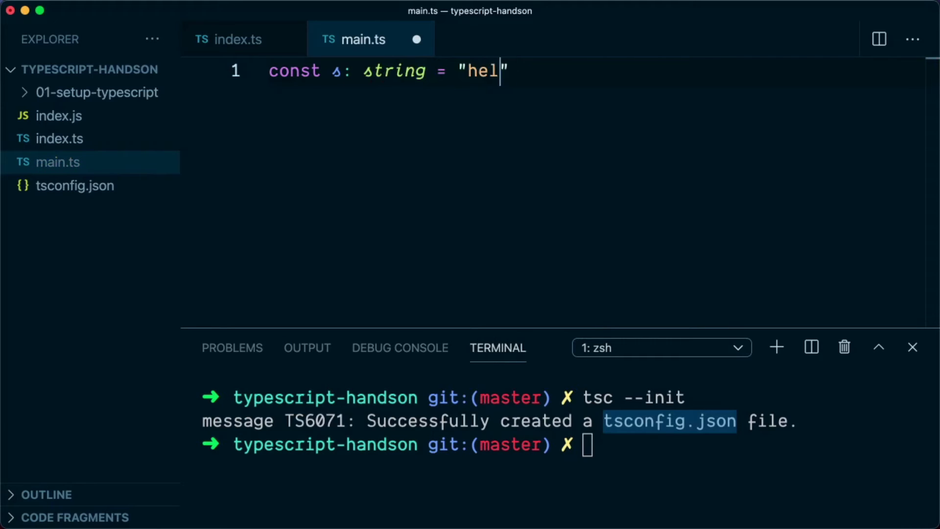
text(lo typescript)
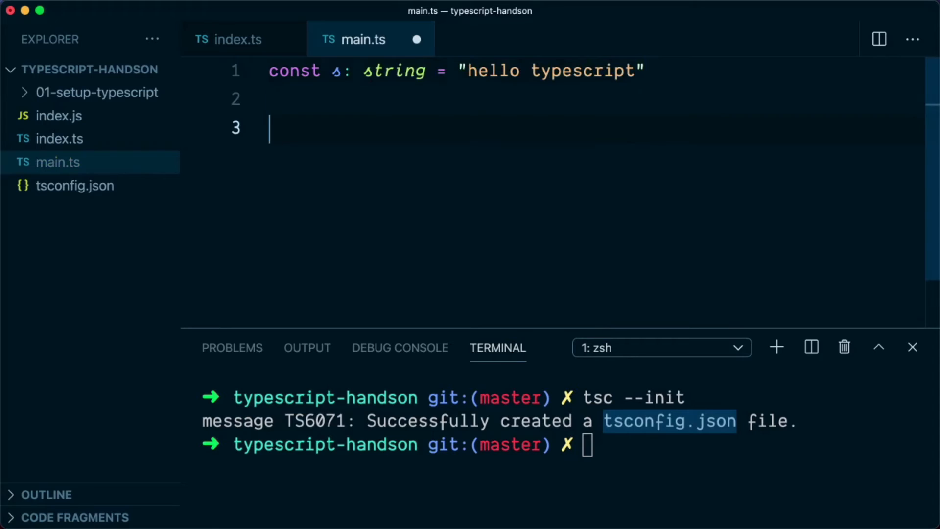
text(console.log)
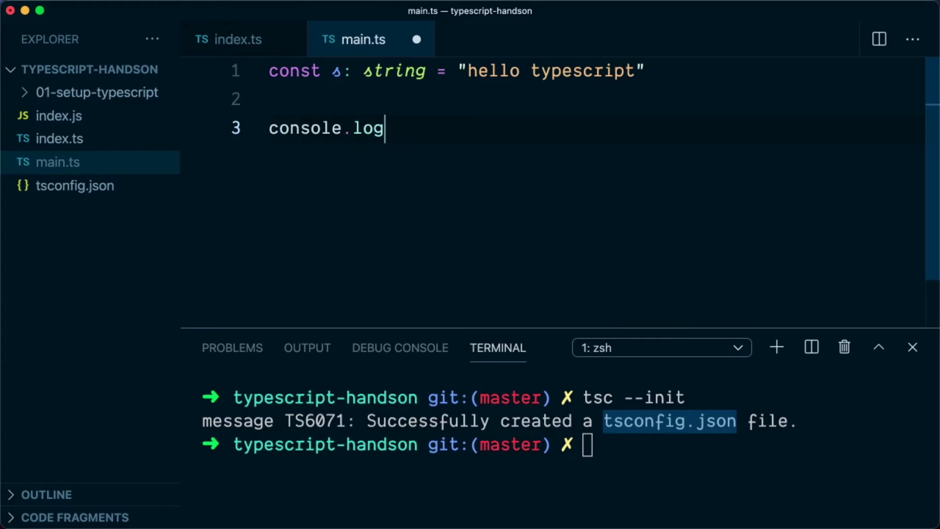
text((s))
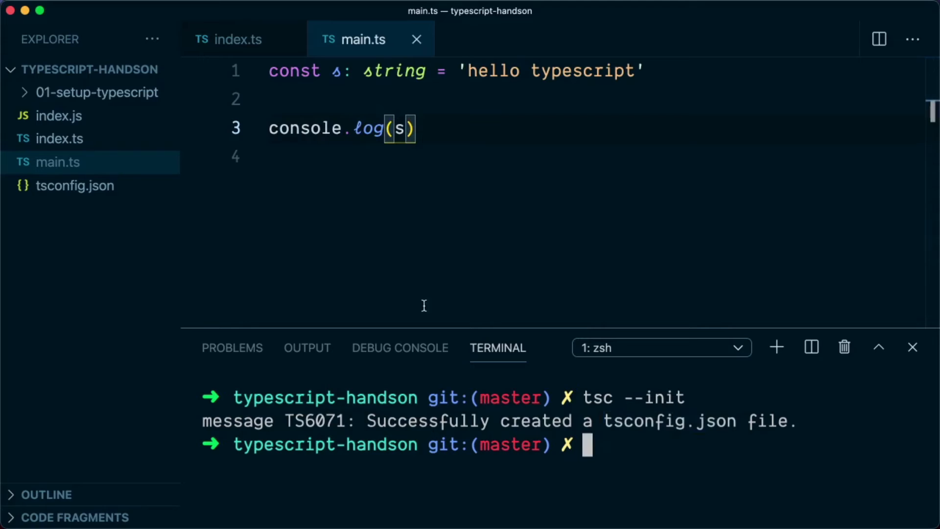
mouse_move(626, 495)
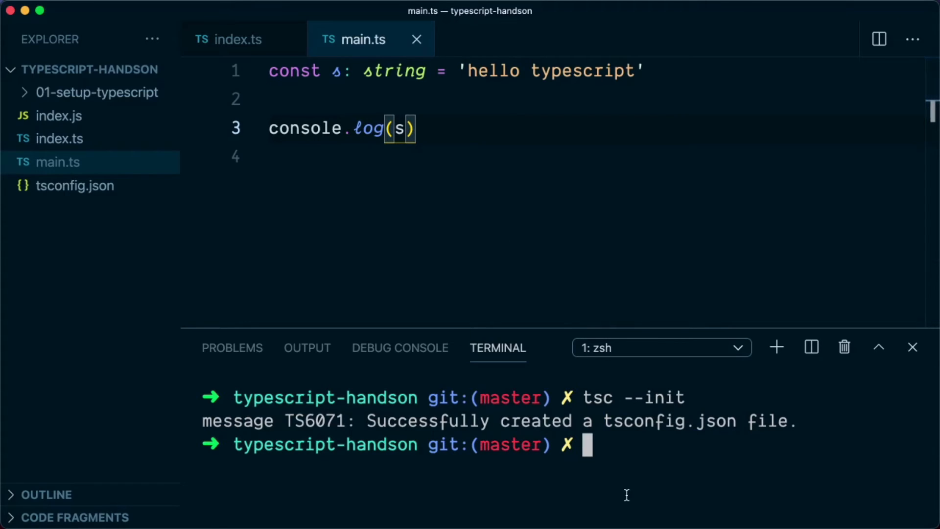
Run tsc --watch so the compiler watches for changes
text(tsc --)
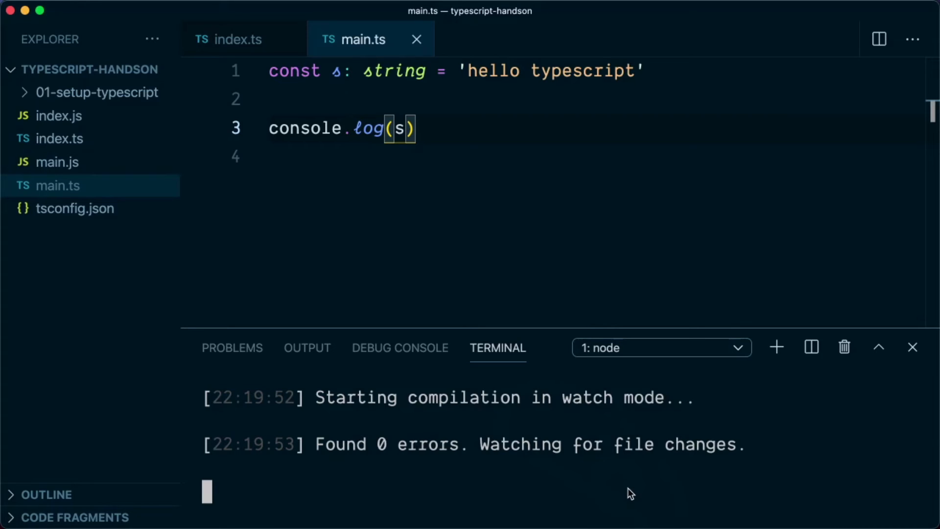
mouse_move(546, 387)
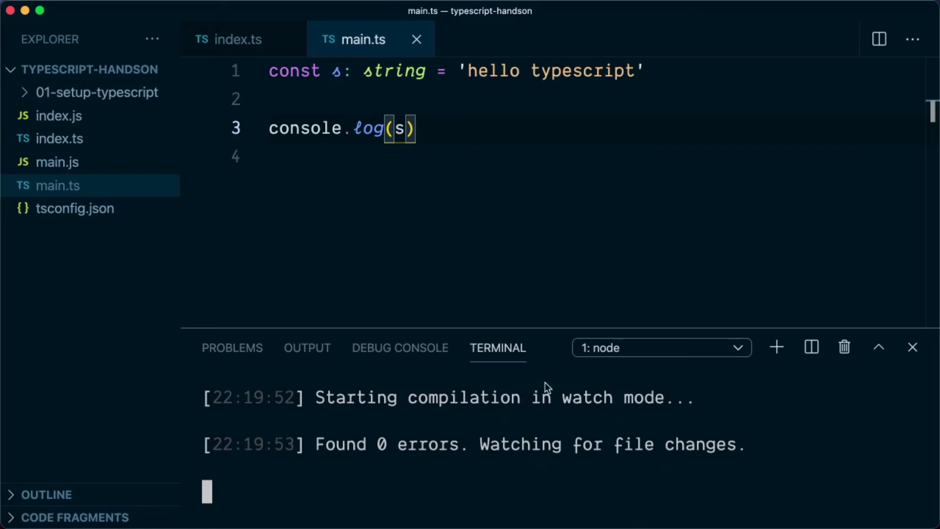
mouse_move(292, 38)
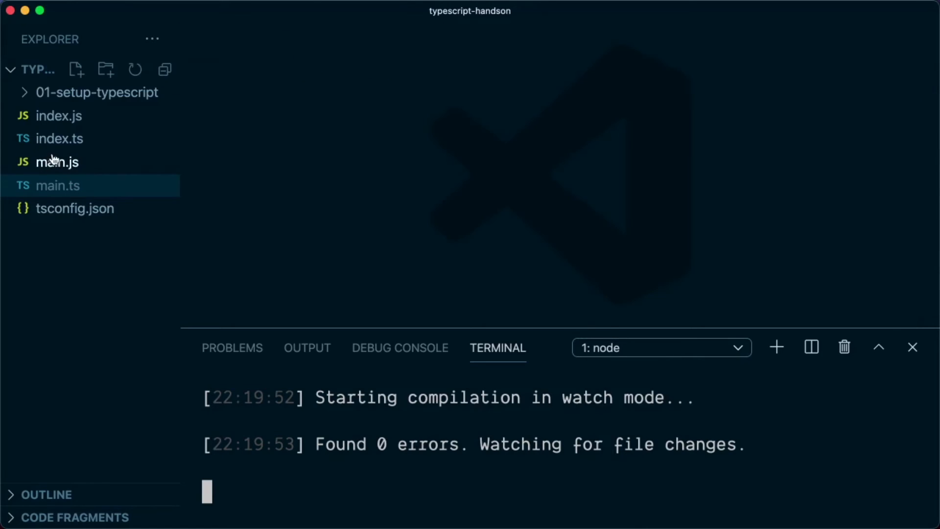
Open main.ts and main.js side by side, append !! to the string, and stop watch mode
click(57, 162)
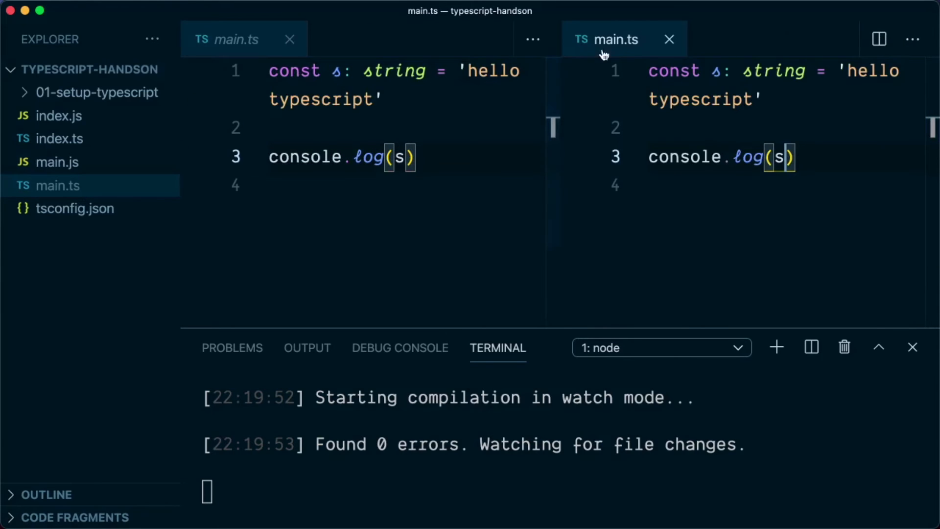
click(57, 162)
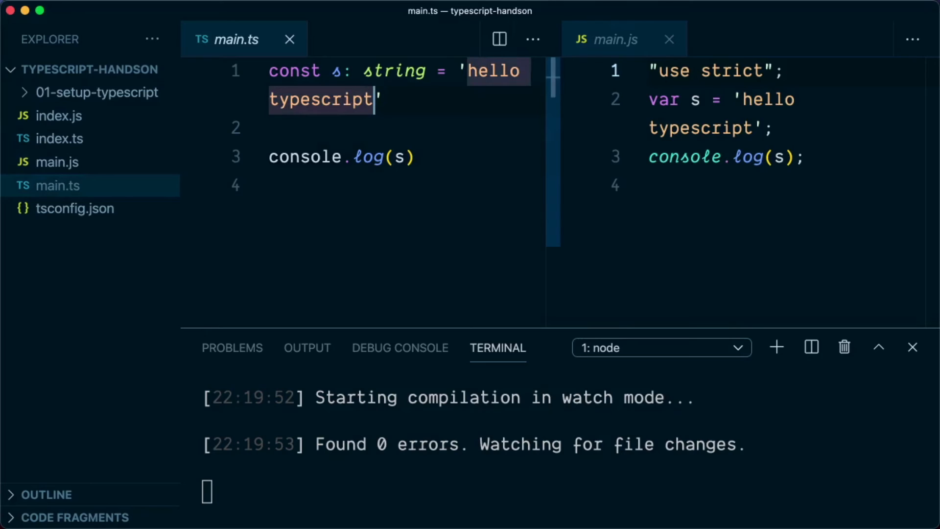
text(!!)
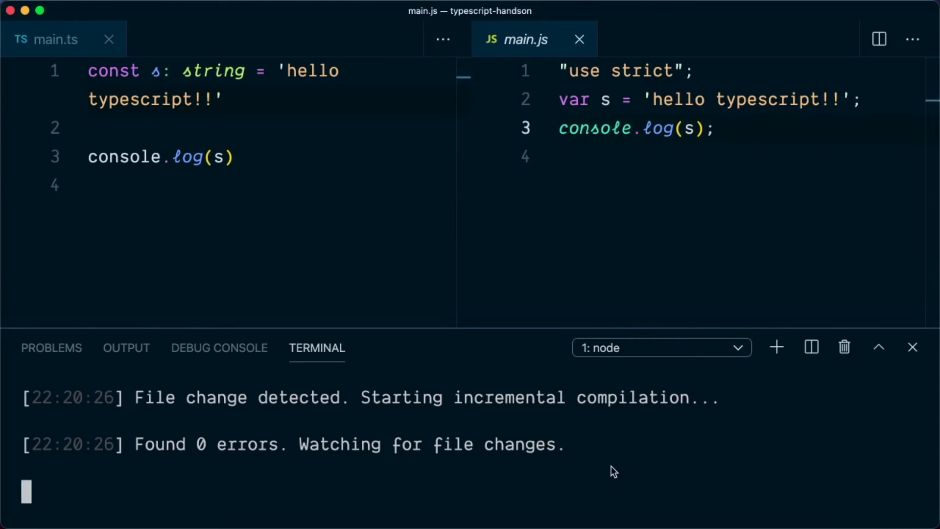
key(ctrl+c)
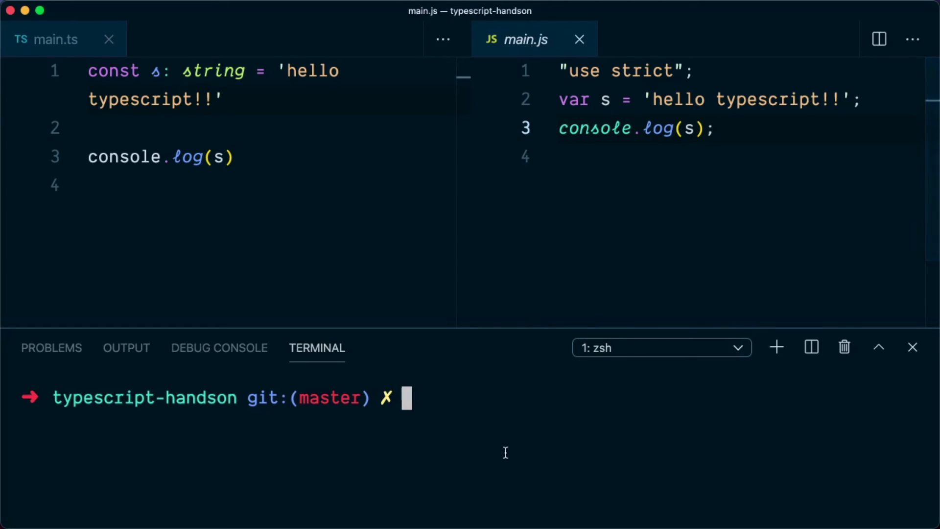
Run main.js and main.ts with node, highlighting the missing-initializer error and : string annotation
text(node main.js)
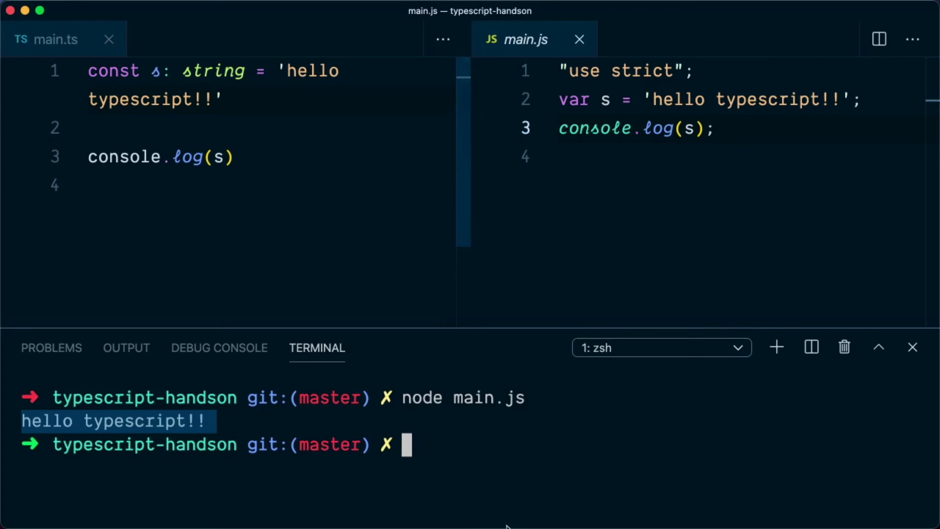
text(node main)
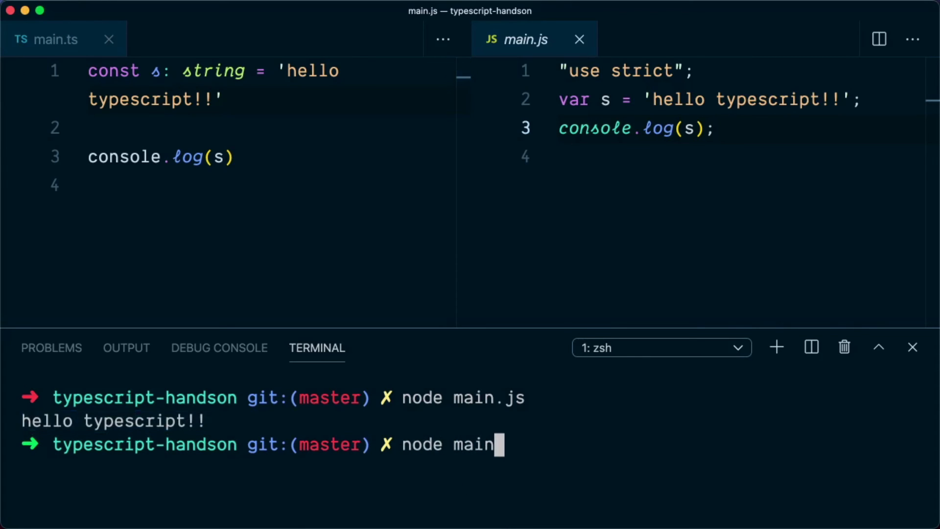
key(Enter)
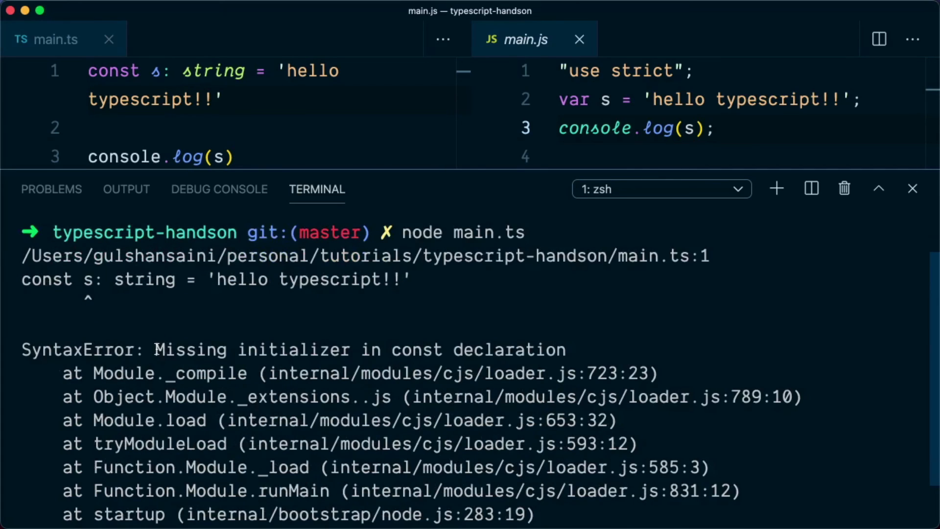
drag(154, 349, 421, 349)
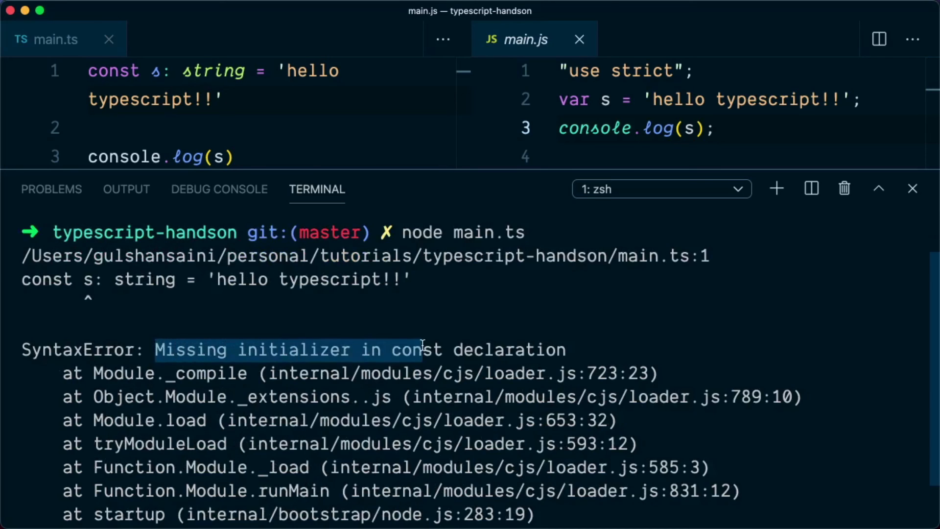
mouse_move(360, 256)
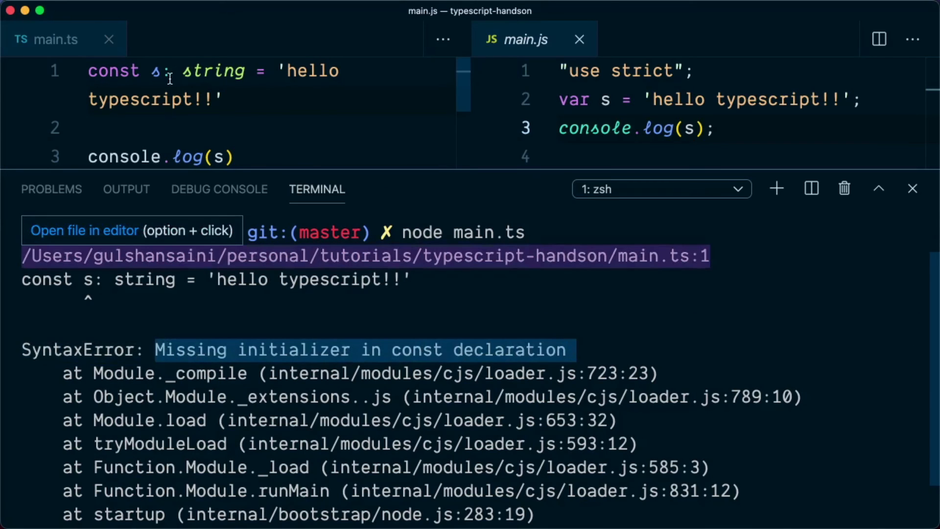
click(159, 71)
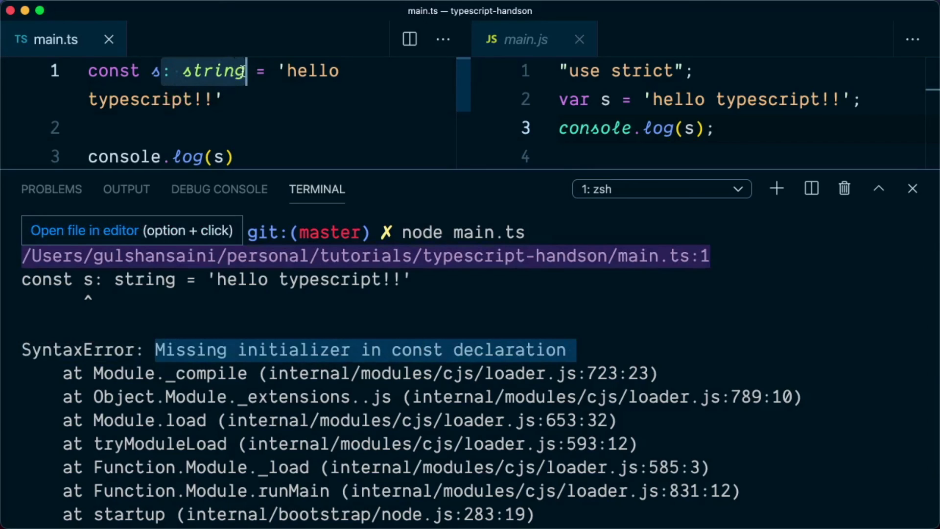
mouse_move(388, 133)
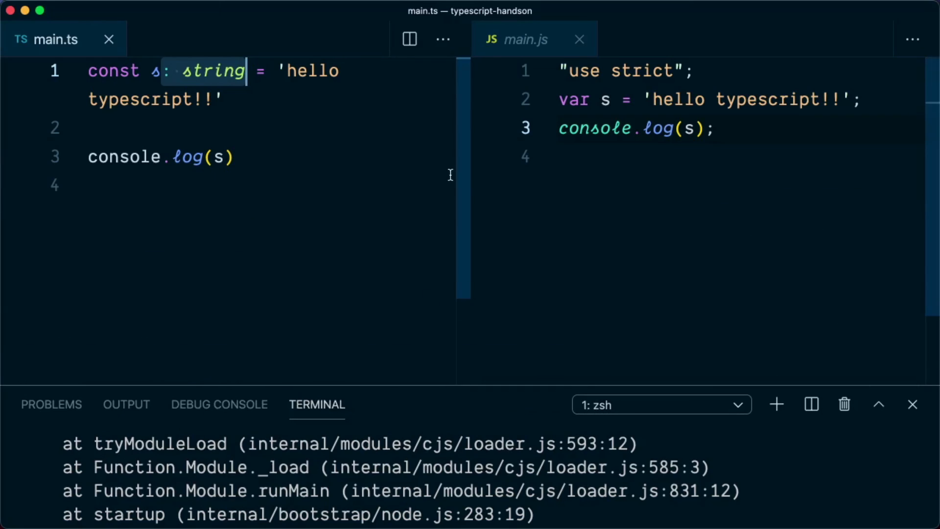
mouse_move(509, 401)
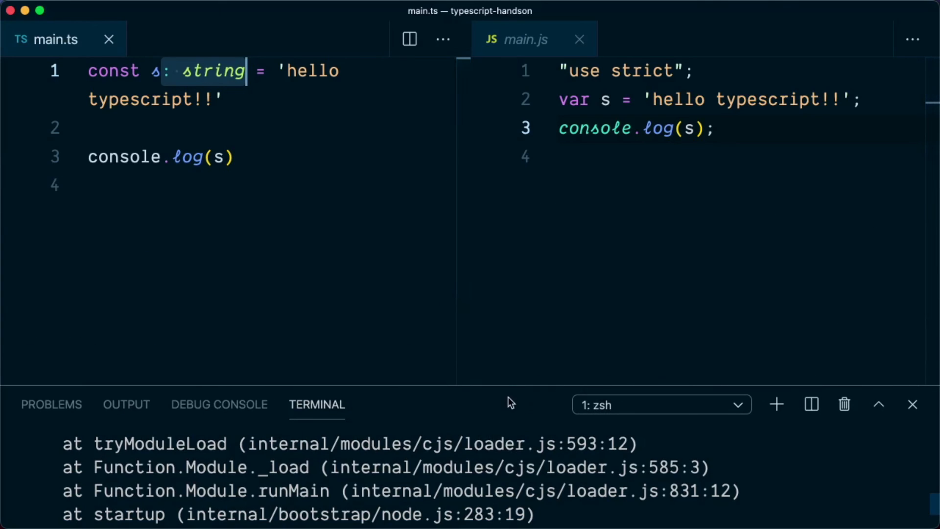